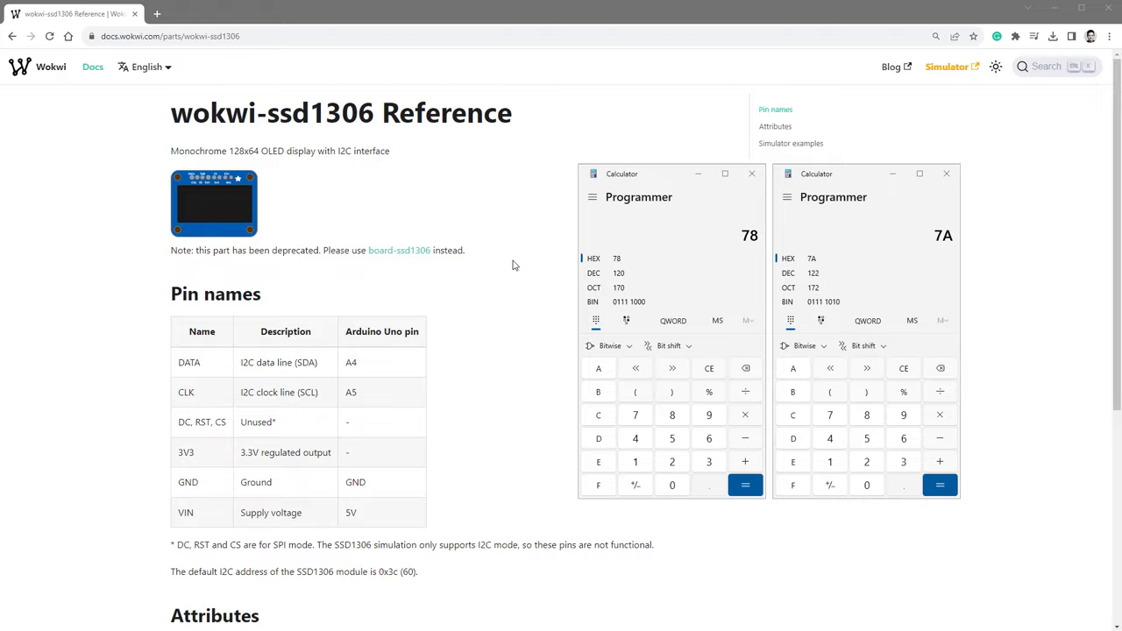
pyautogui.moveTo(437, 575)
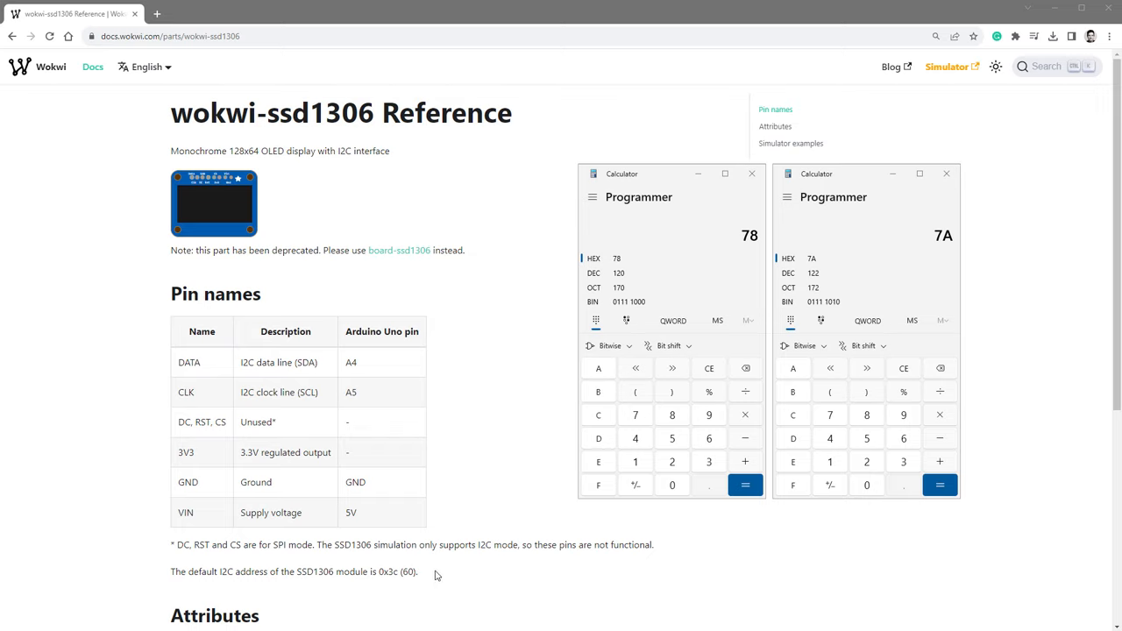
pyautogui.moveTo(937, 243)
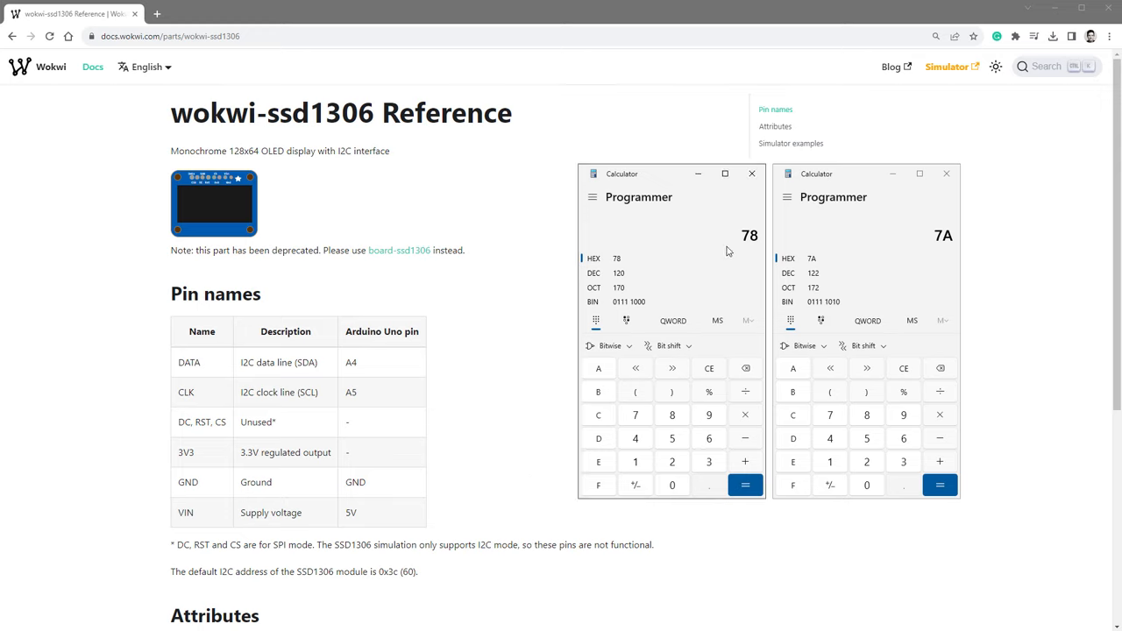
pyautogui.moveTo(765, 255)
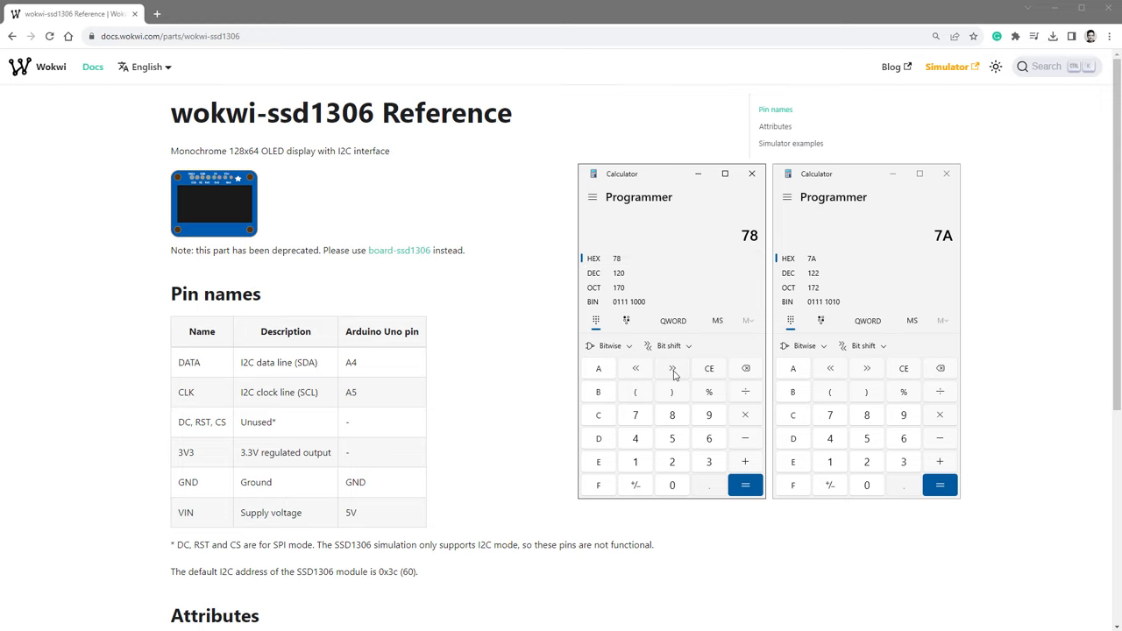
# Right-shift hex 78 by one bit in Calculator, giving 3C.
pyautogui.click(672, 368)
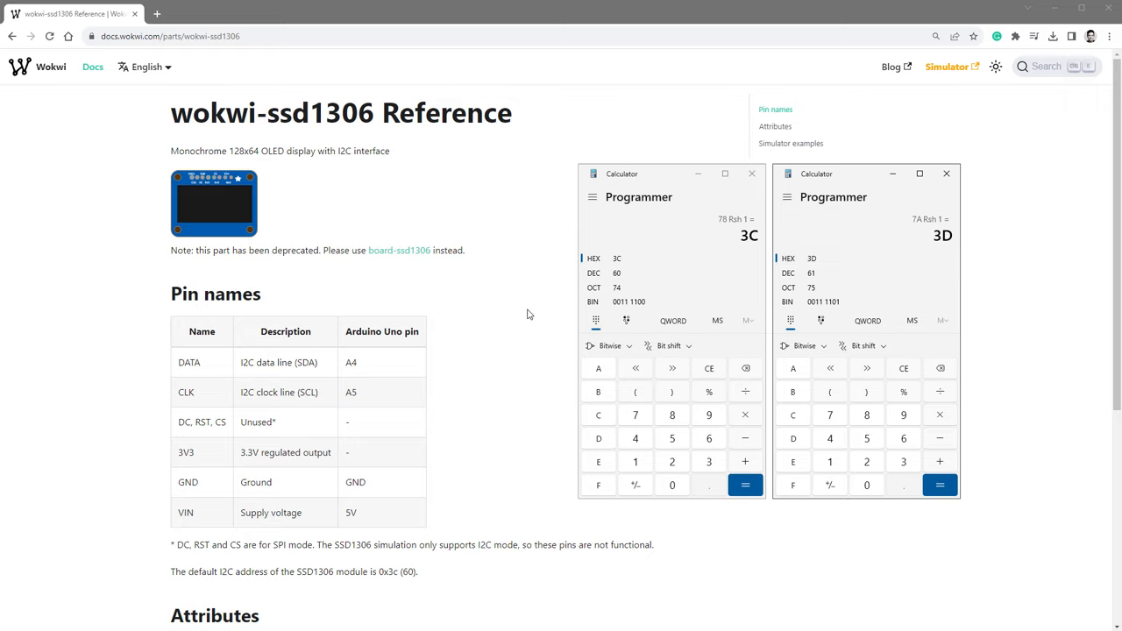
pyautogui.moveTo(534, 318)
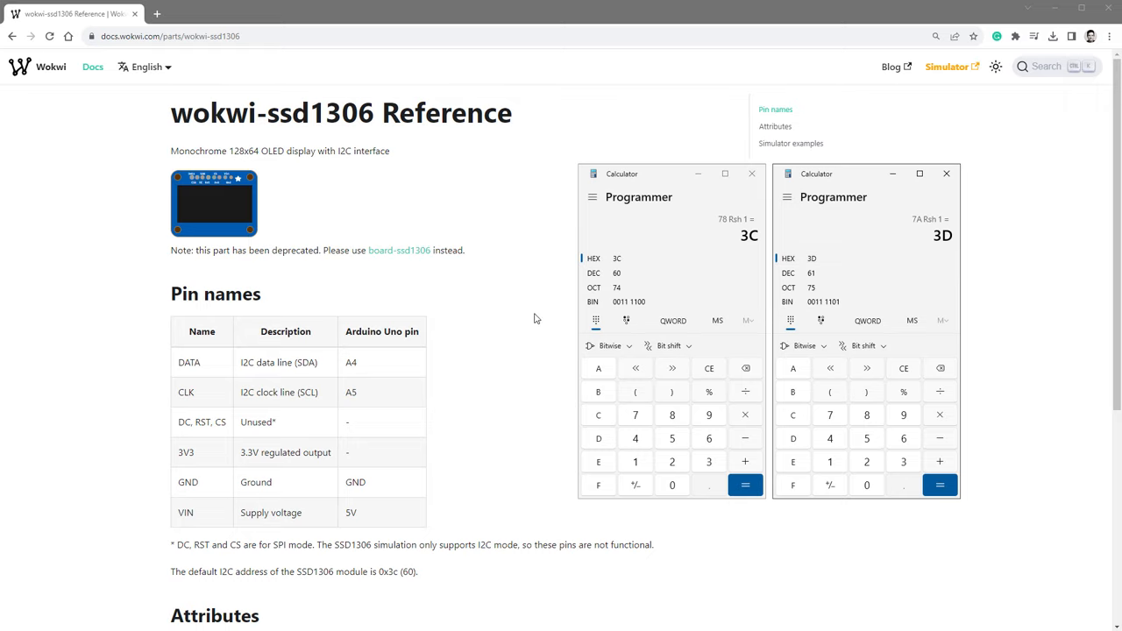
# Highlight the default-lowest-address note and setI2CAddress heading in the u8g2 reference, then return to Wokwi.
pyautogui.click(210, 13)
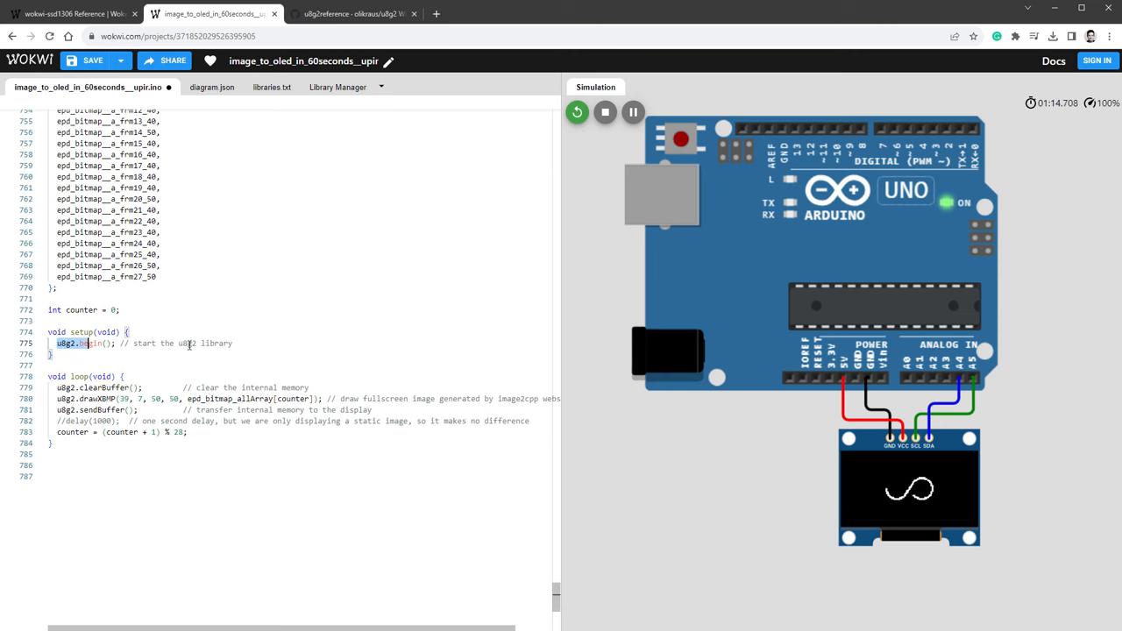
pyautogui.click(351, 13)
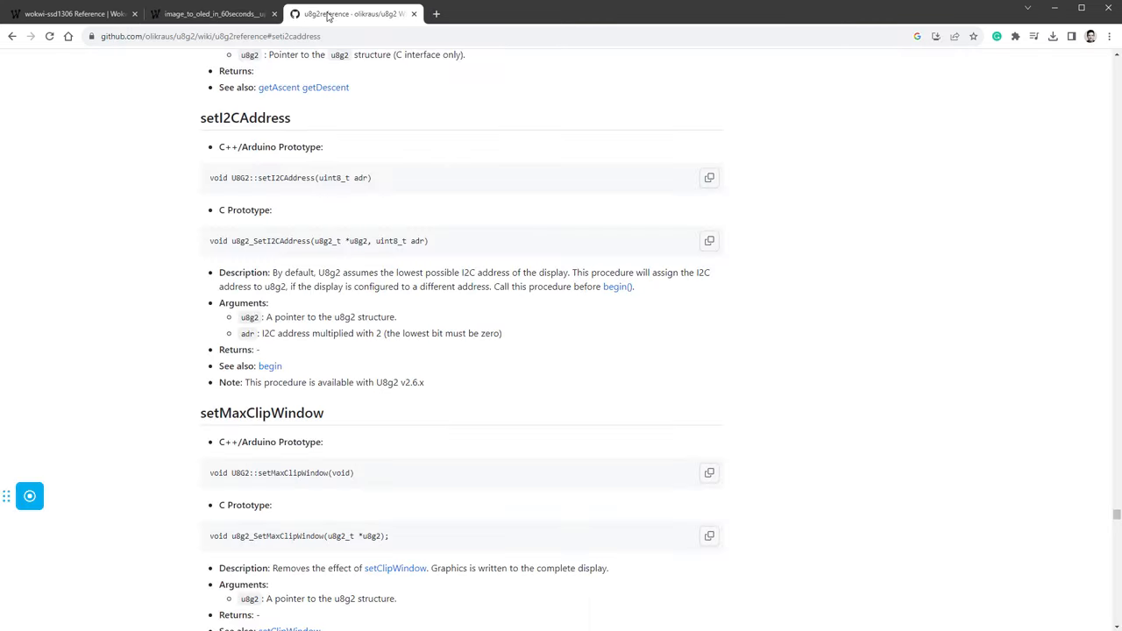
pyautogui.doubleClick(277, 273)
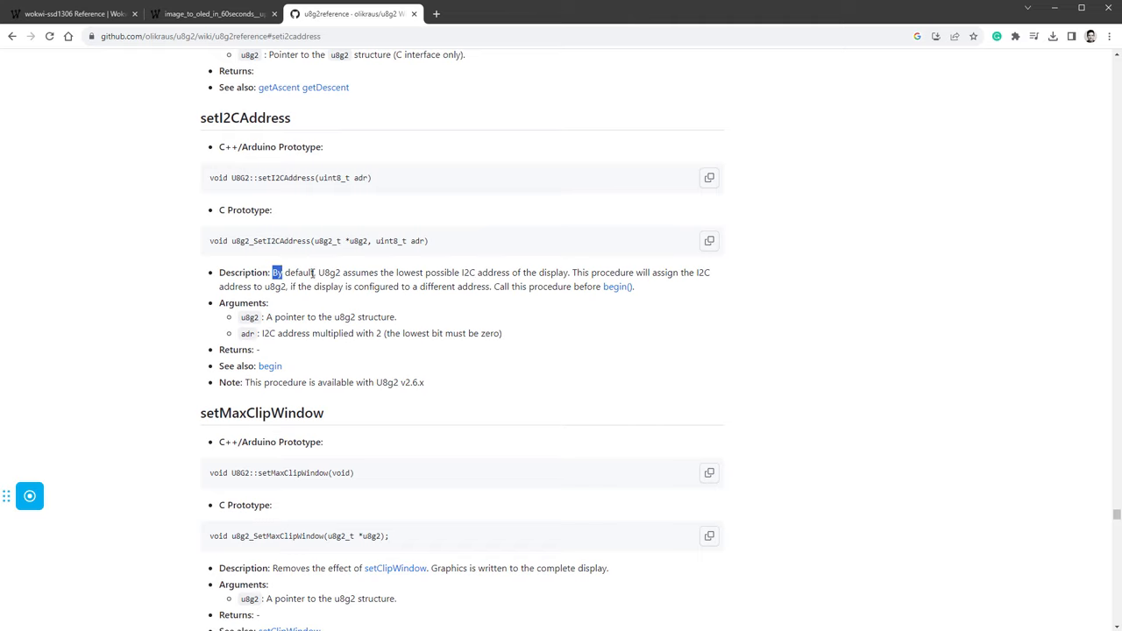
pyautogui.moveTo(272, 271); pyautogui.dragTo(473, 271)
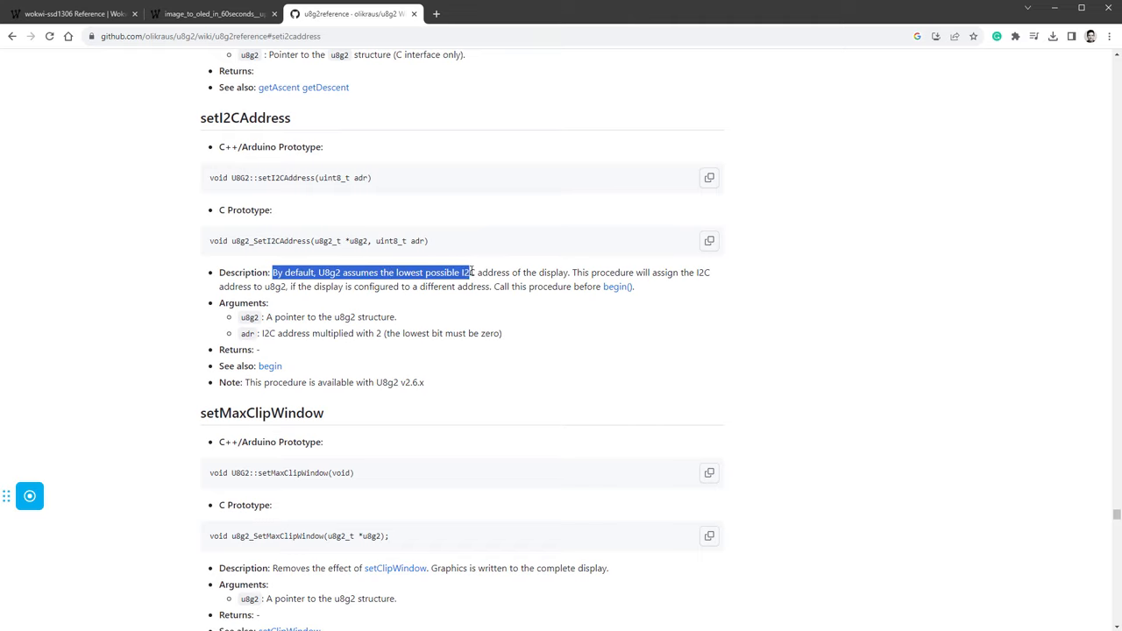
pyautogui.moveTo(469, 272); pyautogui.dragTo(570, 272)
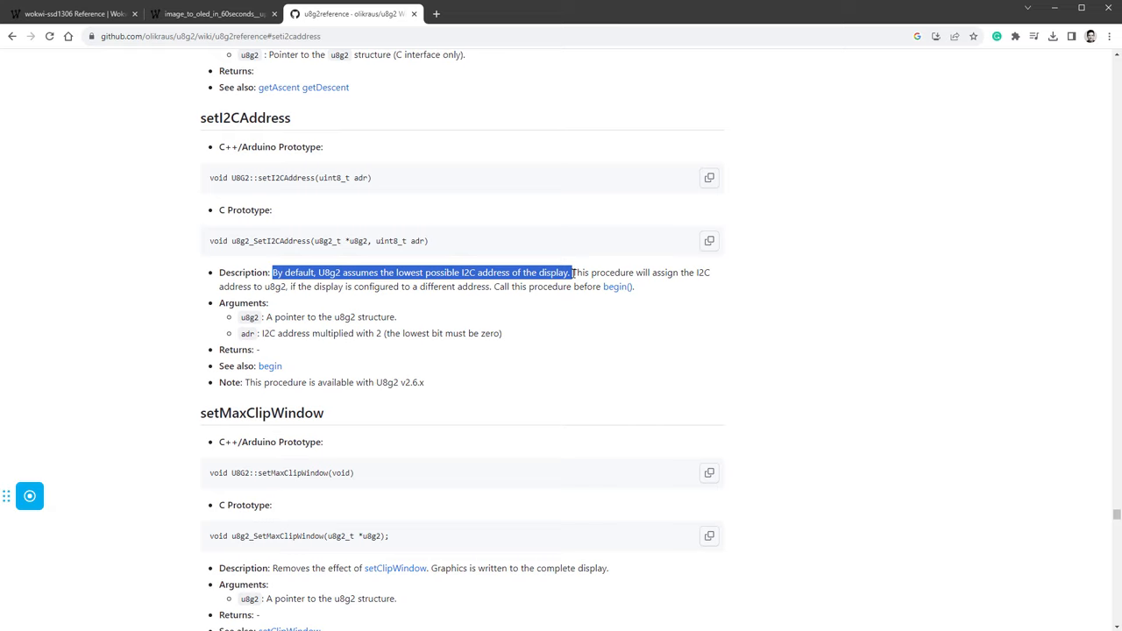
pyautogui.click(285, 197)
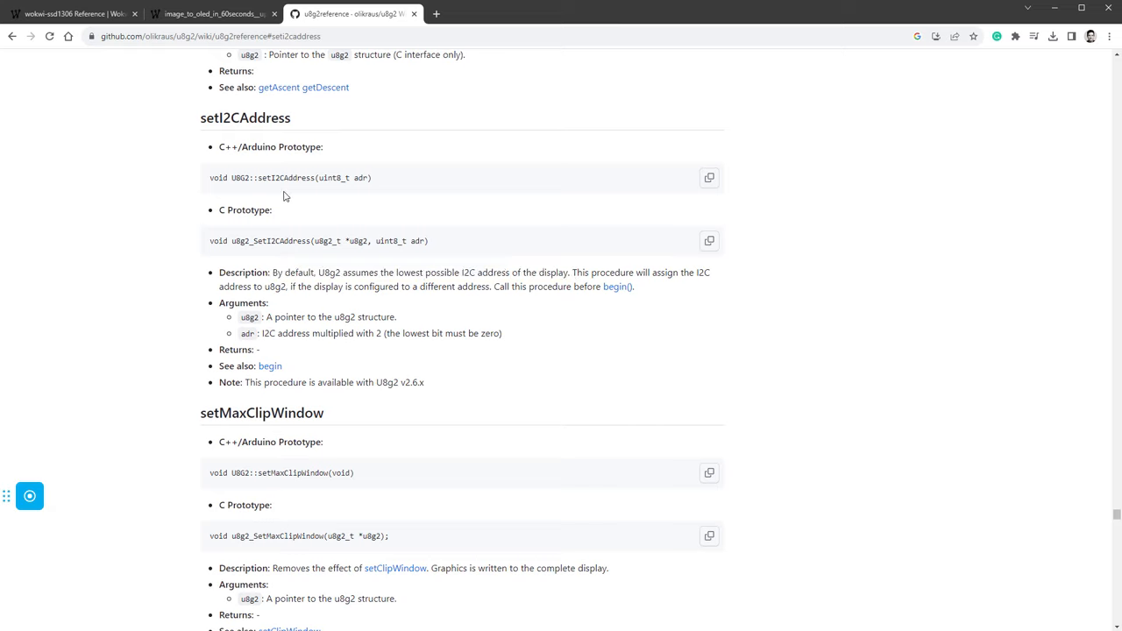
pyautogui.doubleClick(245, 118)
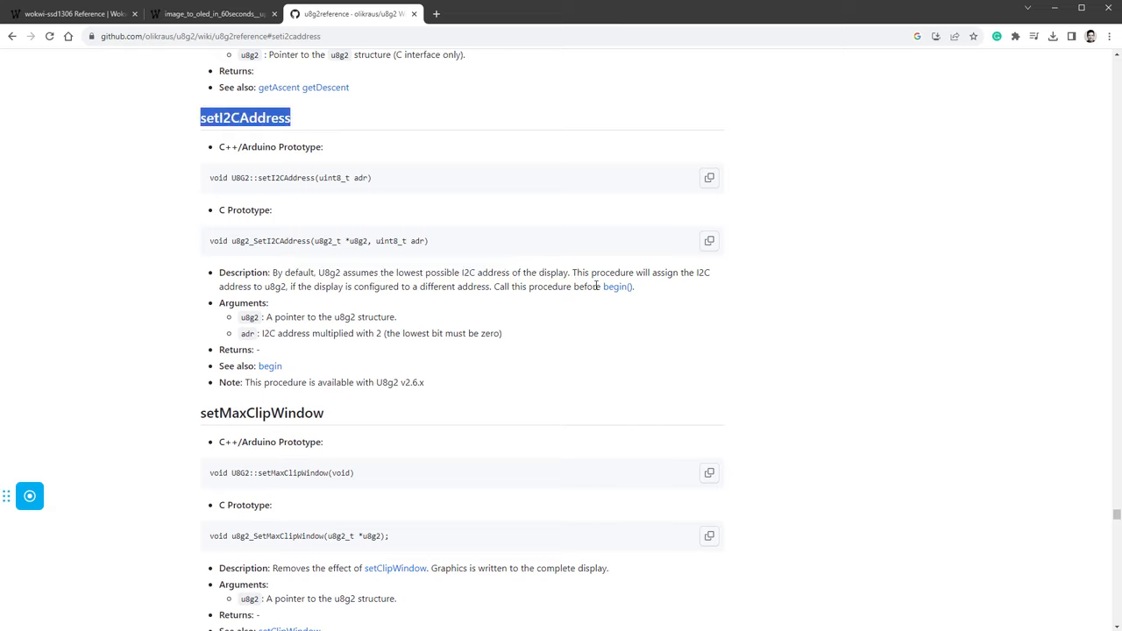
pyautogui.click(211, 13)
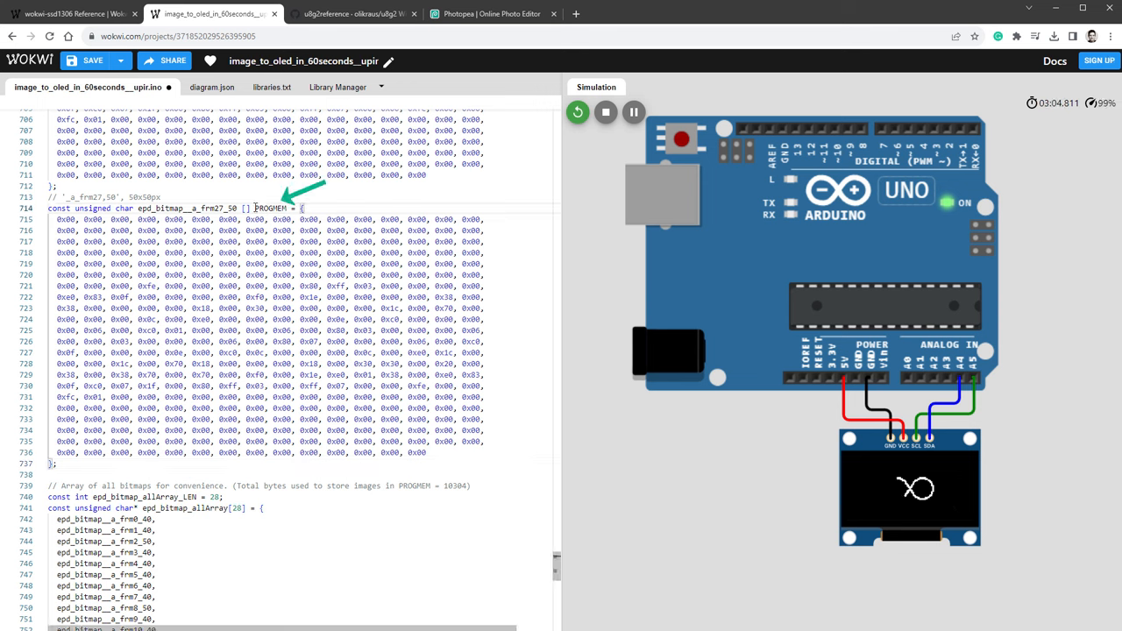
# Highlight PROGMEM in the frame array and compute 7 × 50 = 350 and 32000 ÷ 350.
pyautogui.doubleClick(271, 208)
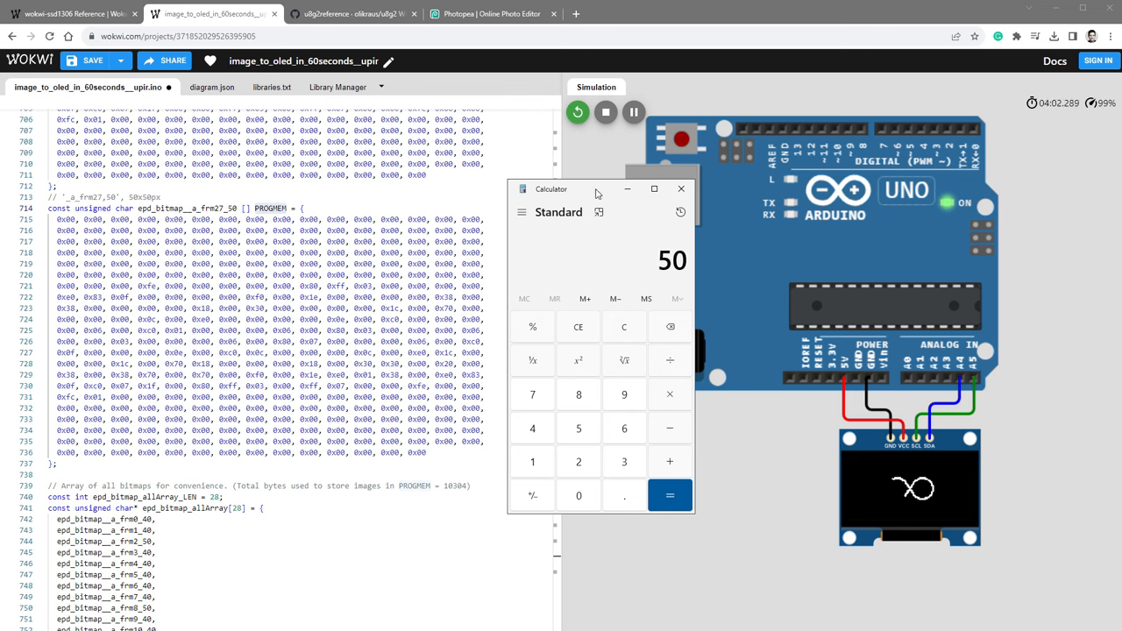
pyautogui.click(670, 496)
pyautogui.write('7')
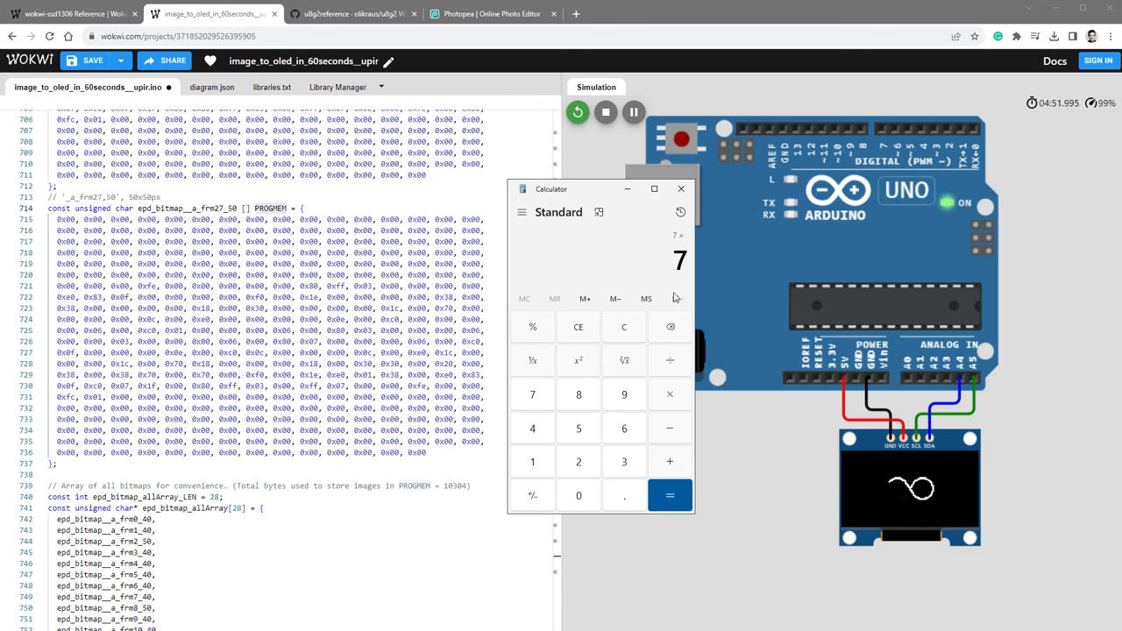
pyautogui.click(670, 495)
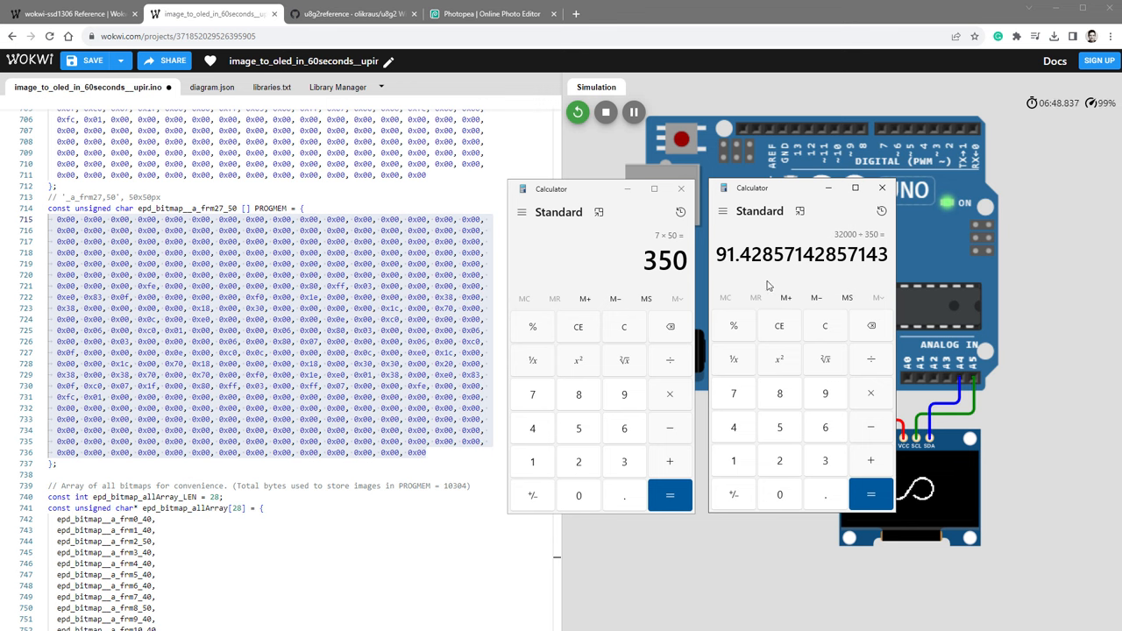
pyautogui.moveTo(740, 283)
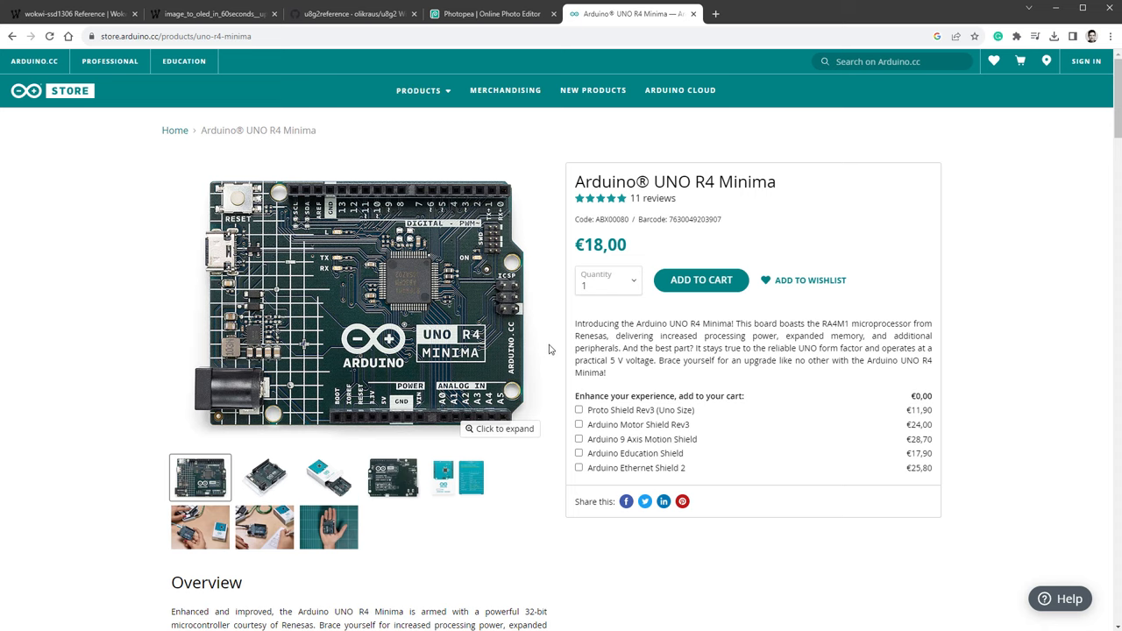
# Scroll through the Arduino UNO R4 Minima product page.
pyautogui.doubleClick(583, 182)
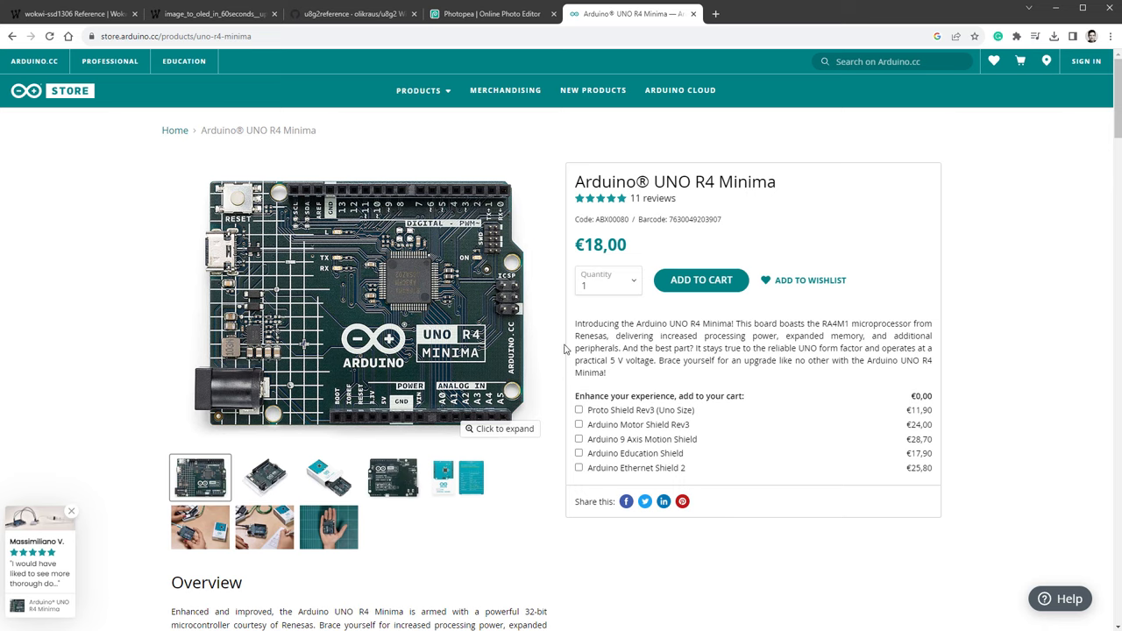
pyautogui.scroll(-3)
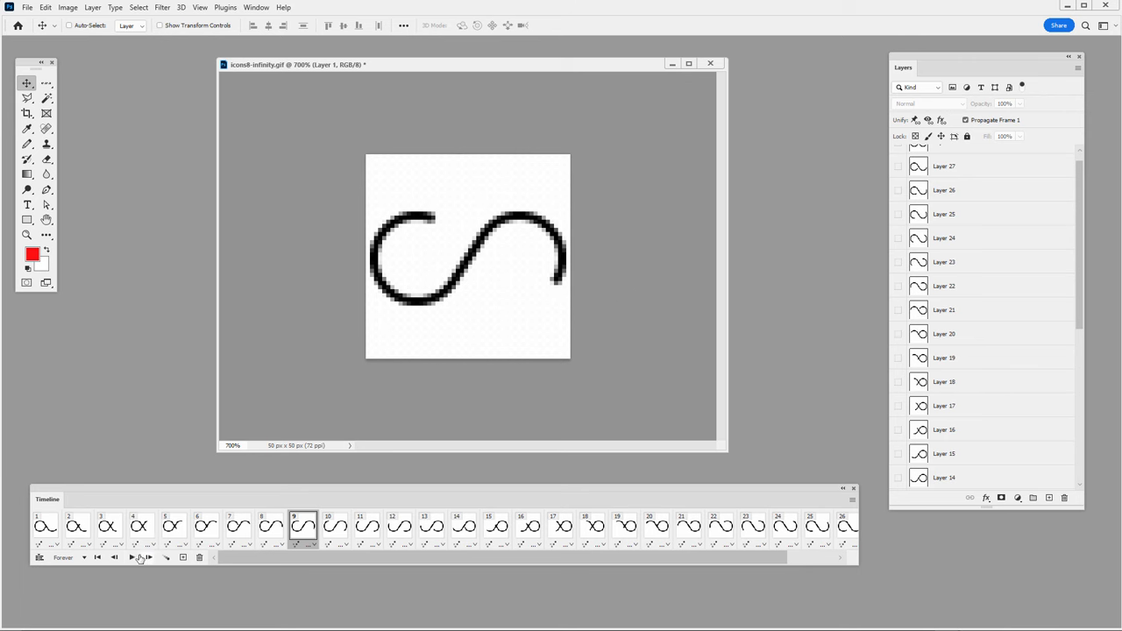
# Play the icons8-infinity.gif frames from the Timeline panel.
pyautogui.click(132, 557)
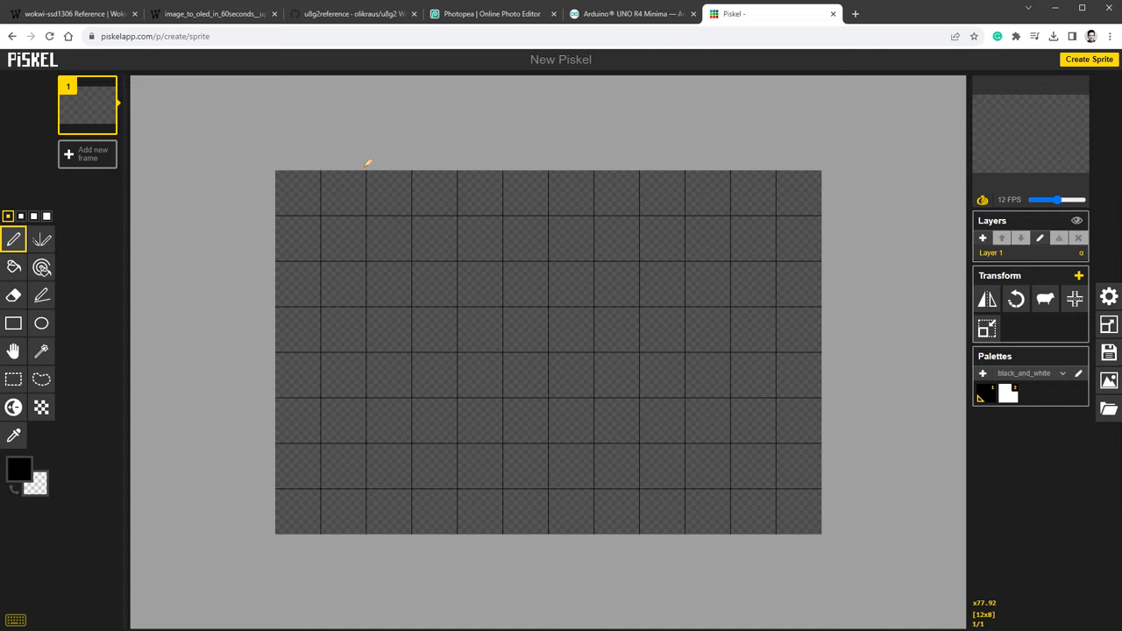
pyautogui.moveTo(878, 340)
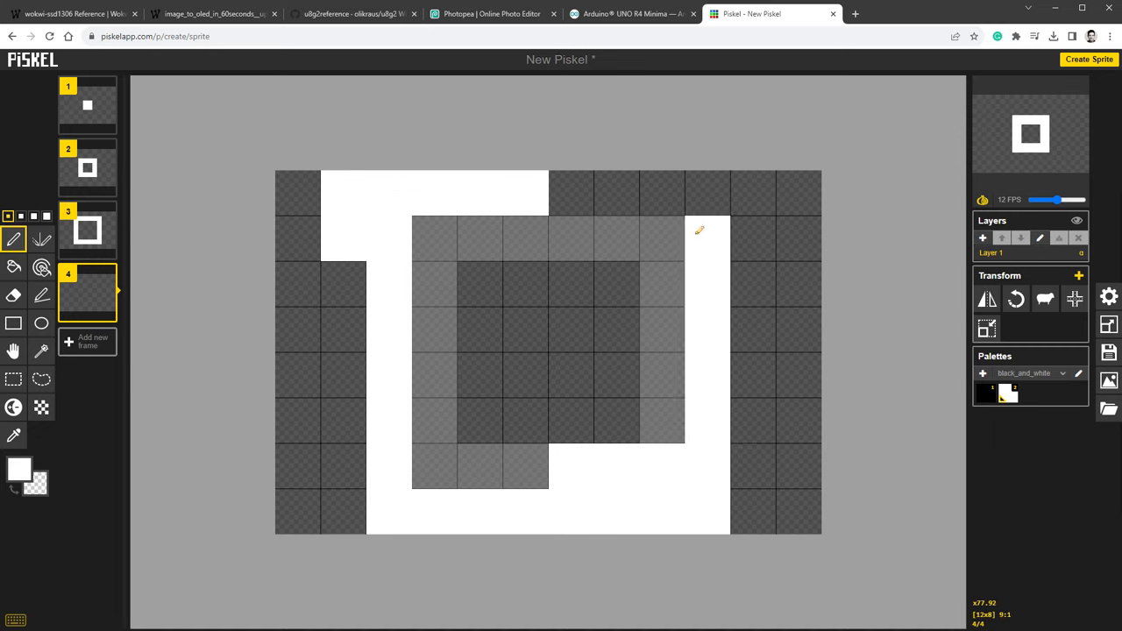
# Finish the white square outline on frame four.
pyautogui.click(947, 409)
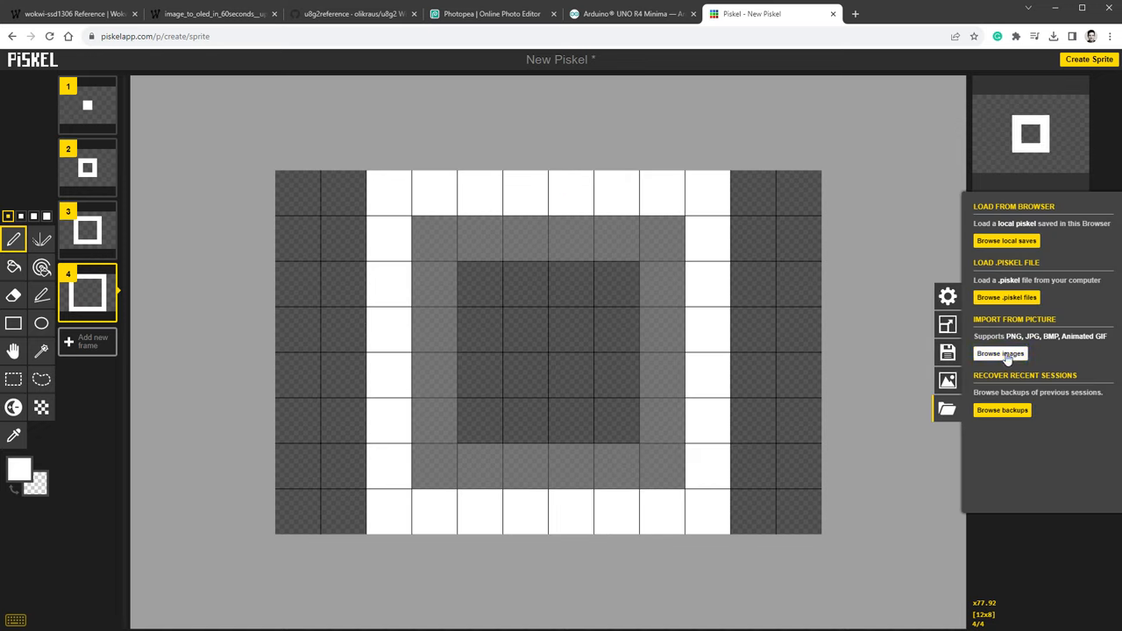
# Import icons8-infinity.gif at 50x50, then briefly inspect the GIF and spritesheet export options.
pyautogui.click(1000, 354)
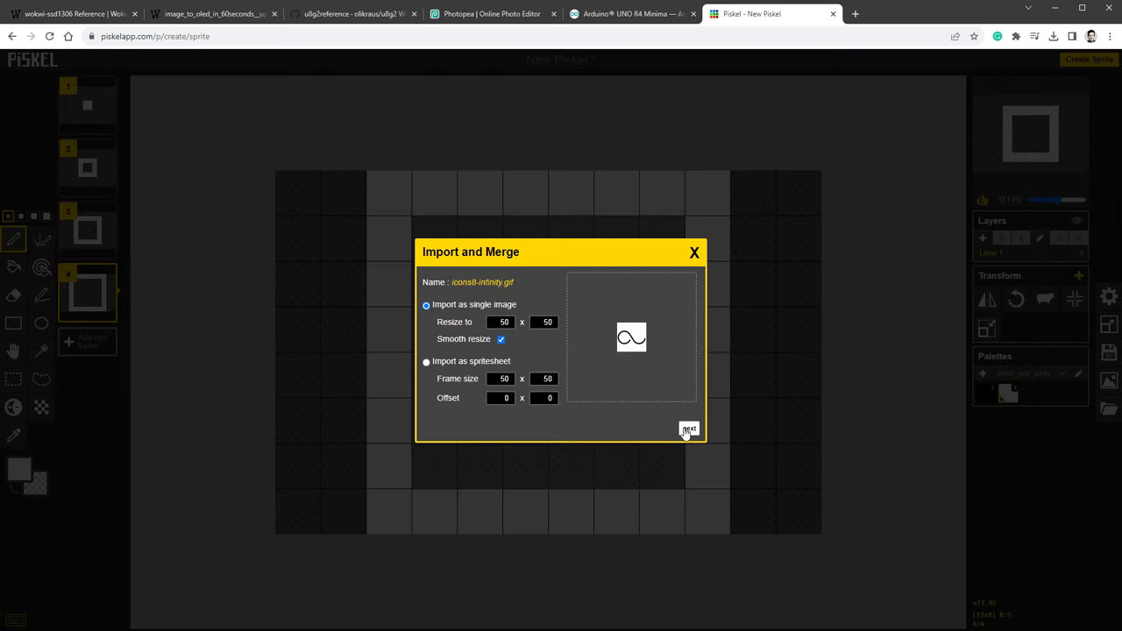
pyautogui.click(689, 429)
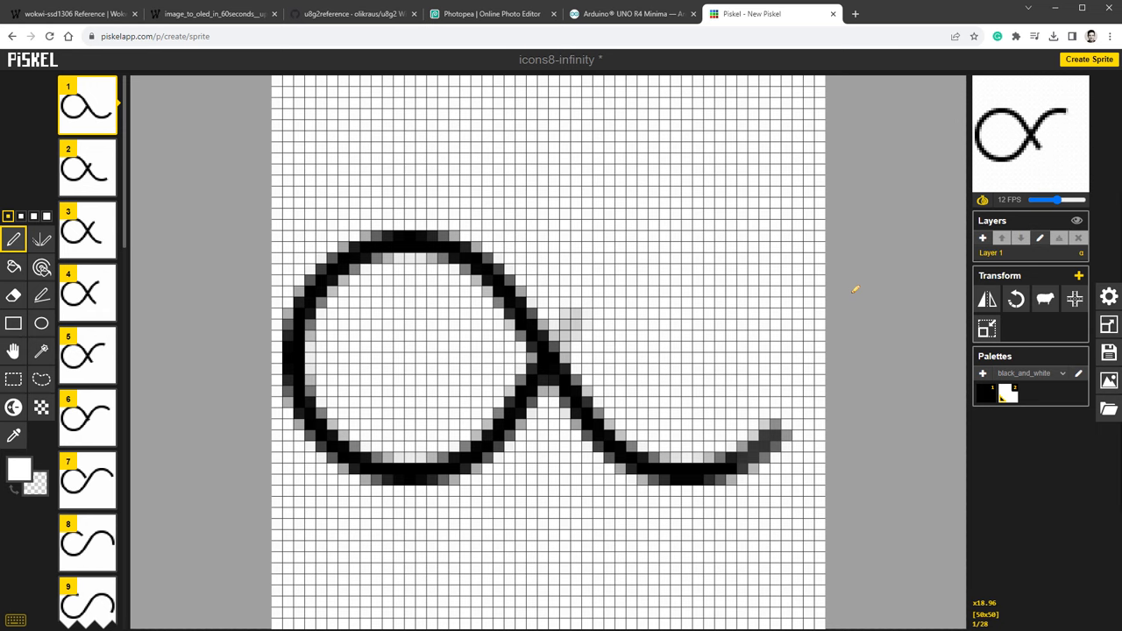
pyautogui.click(947, 381)
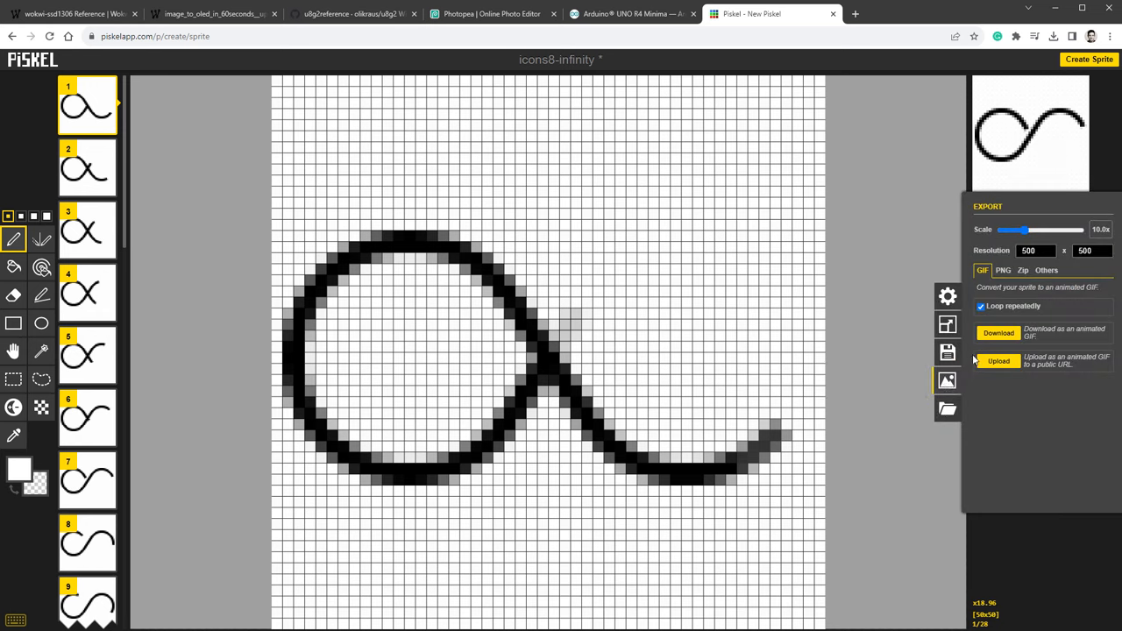
pyautogui.click(1046, 270)
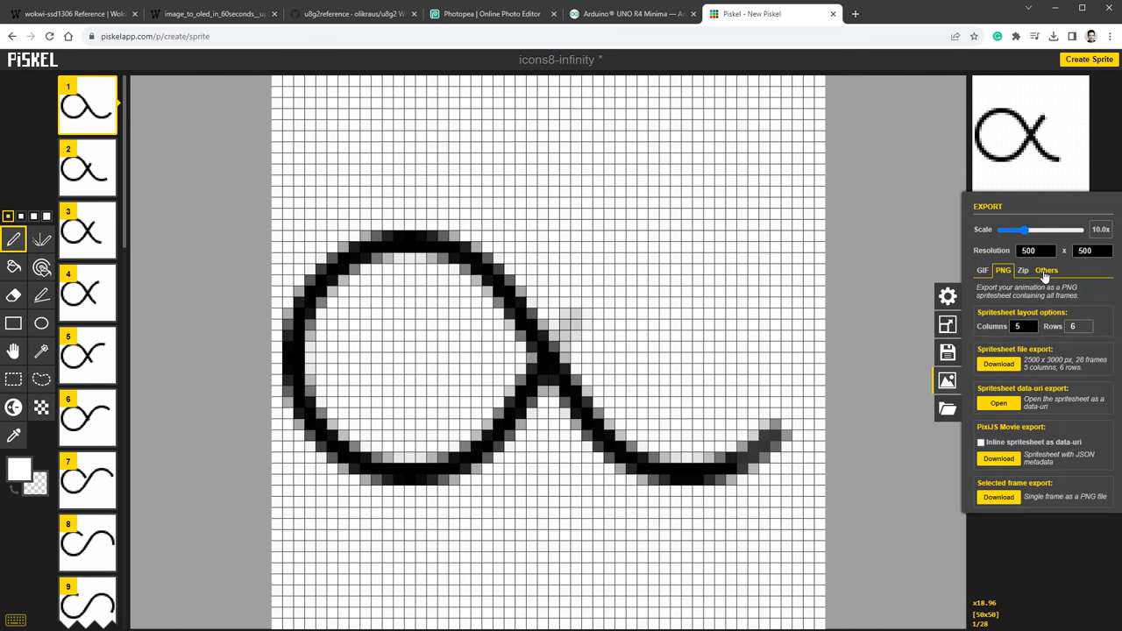
pyautogui.click(948, 381)
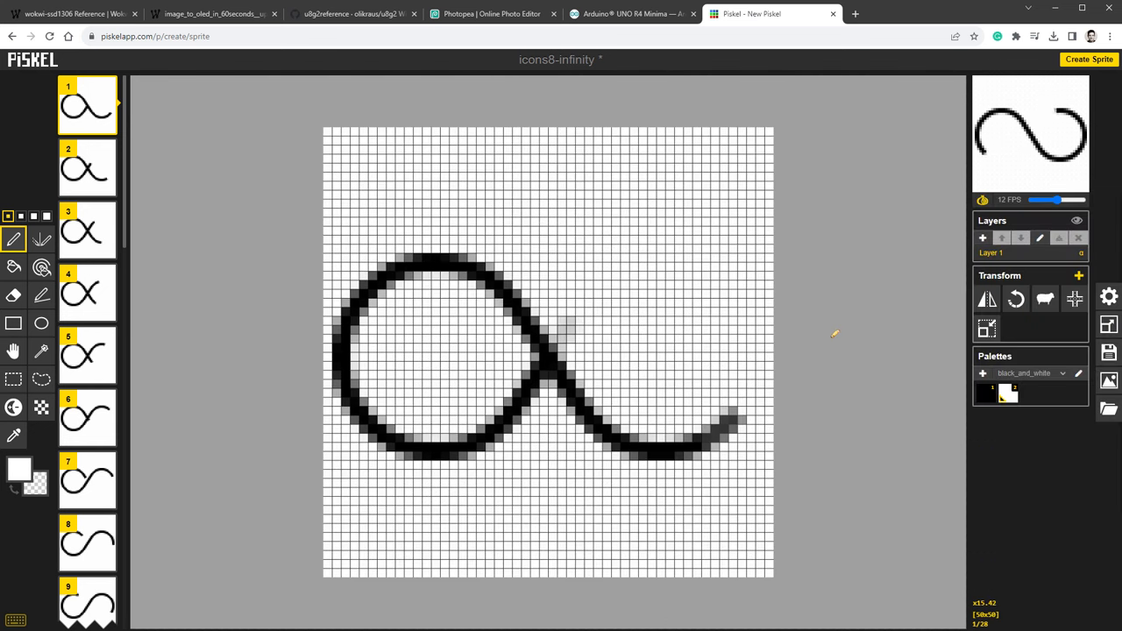